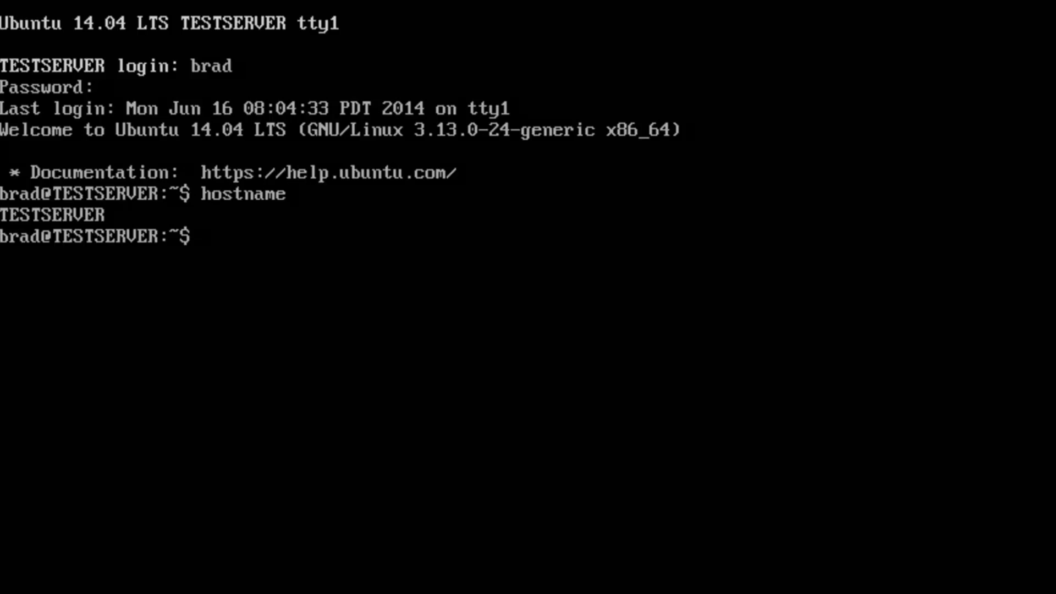
Run ifconfig to list eth0 at 10.0.0.13 and the loopback interface
text(ifconfig)
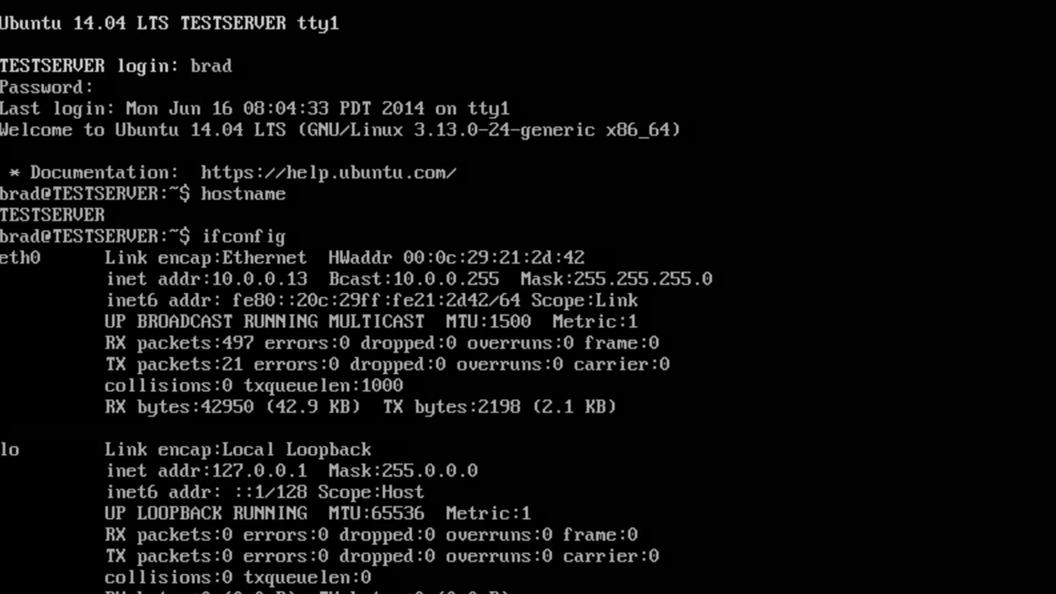
mouse_move(457, 239)
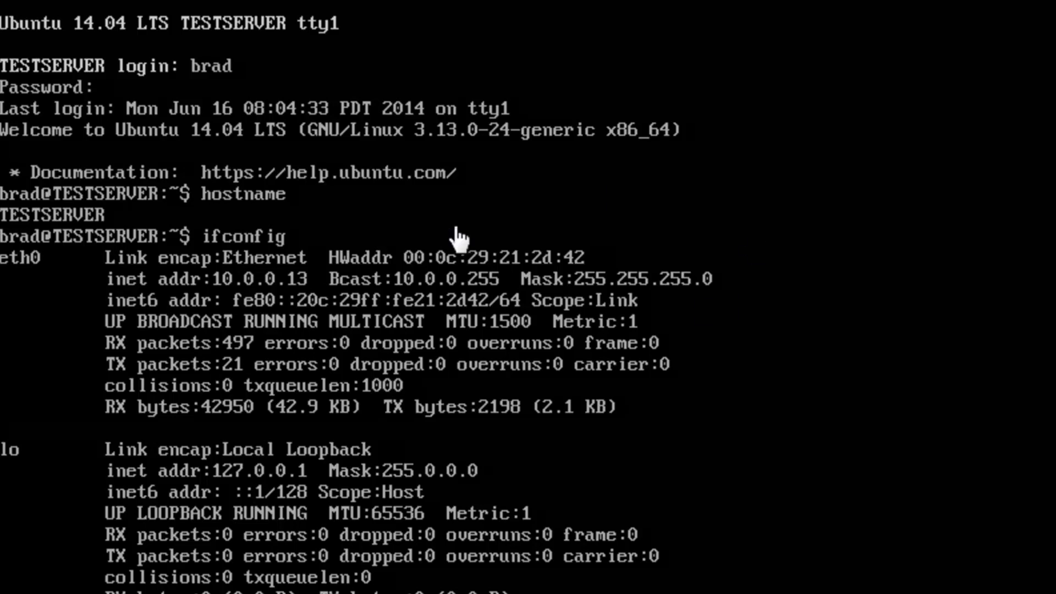
mouse_move(212, 306)
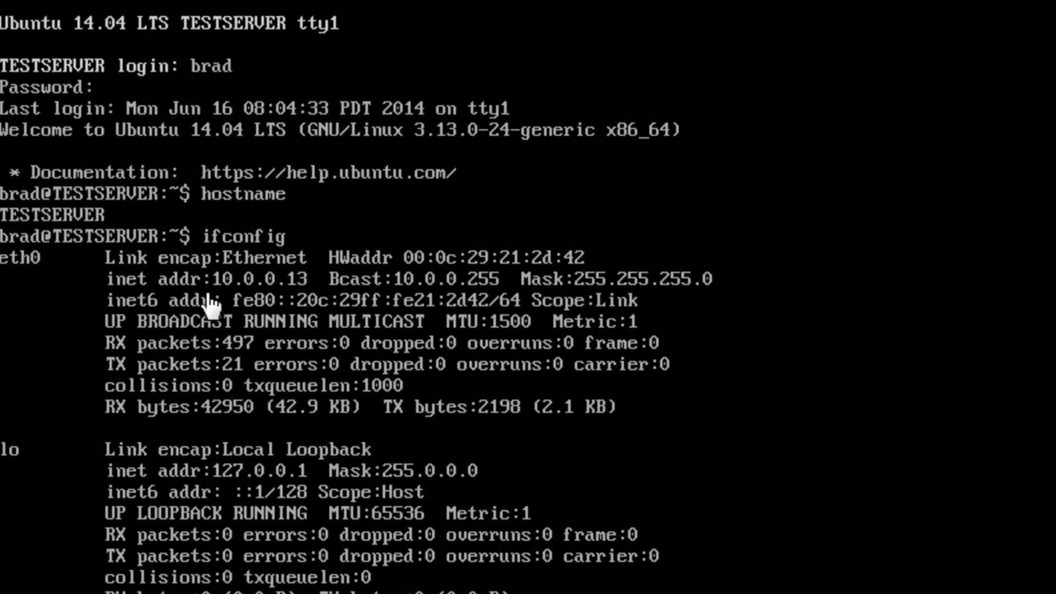
mouse_move(226, 290)
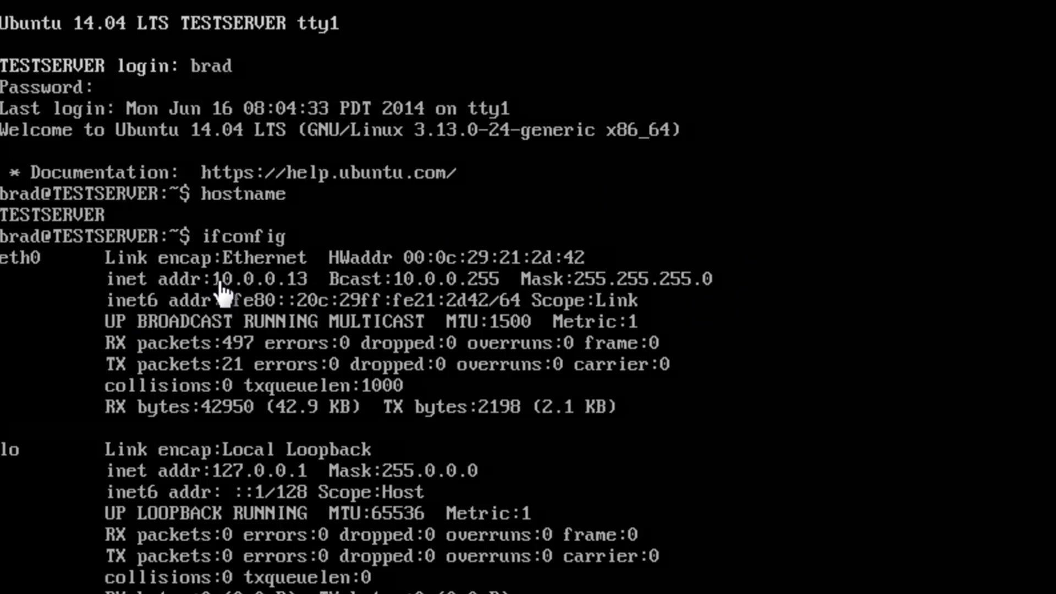
mouse_move(269, 290)
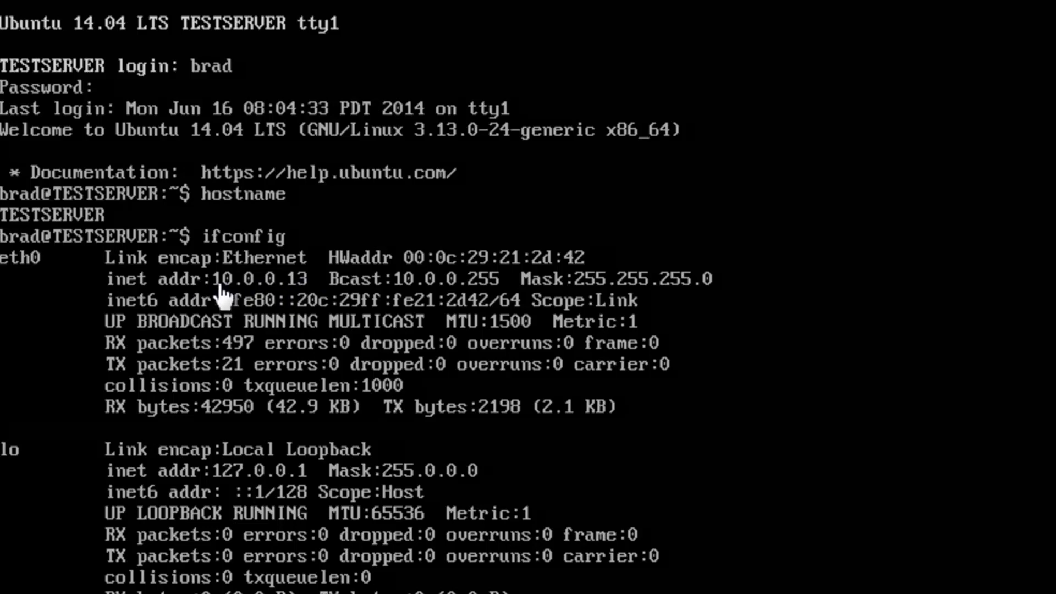
mouse_move(239, 298)
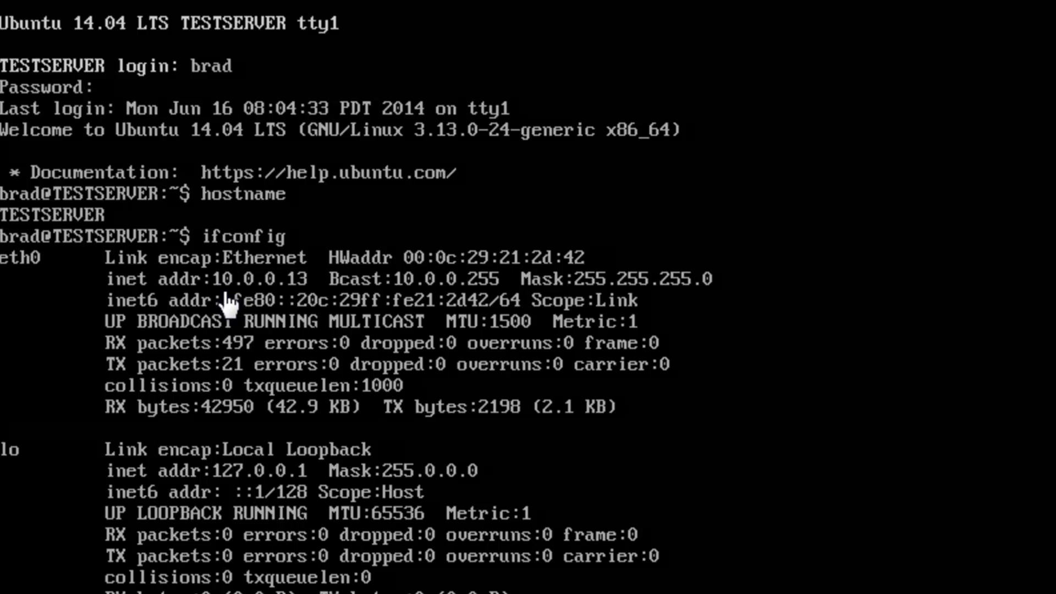
mouse_move(279, 291)
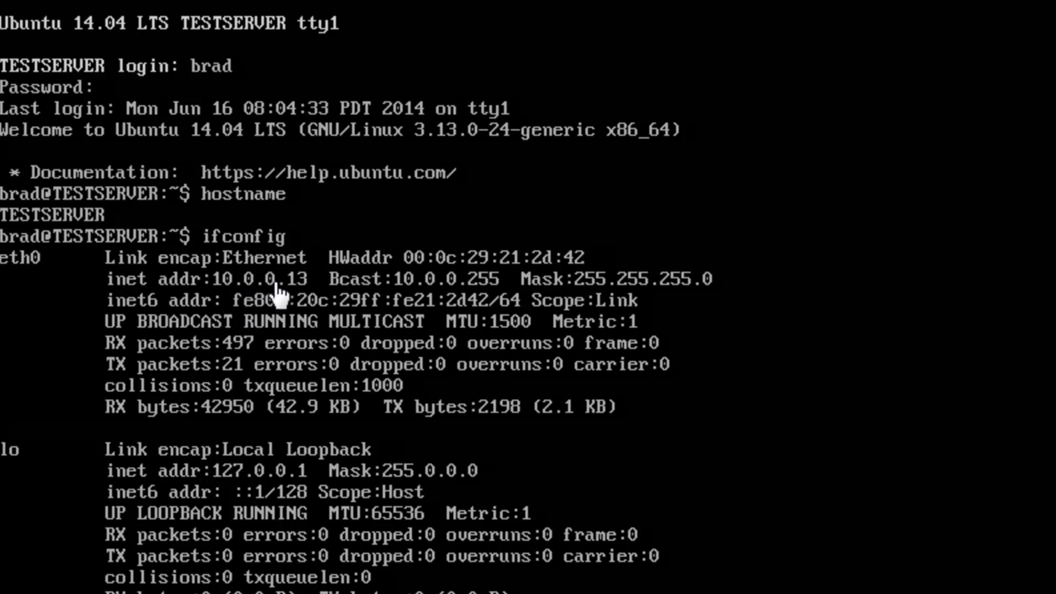
mouse_move(174, 411)
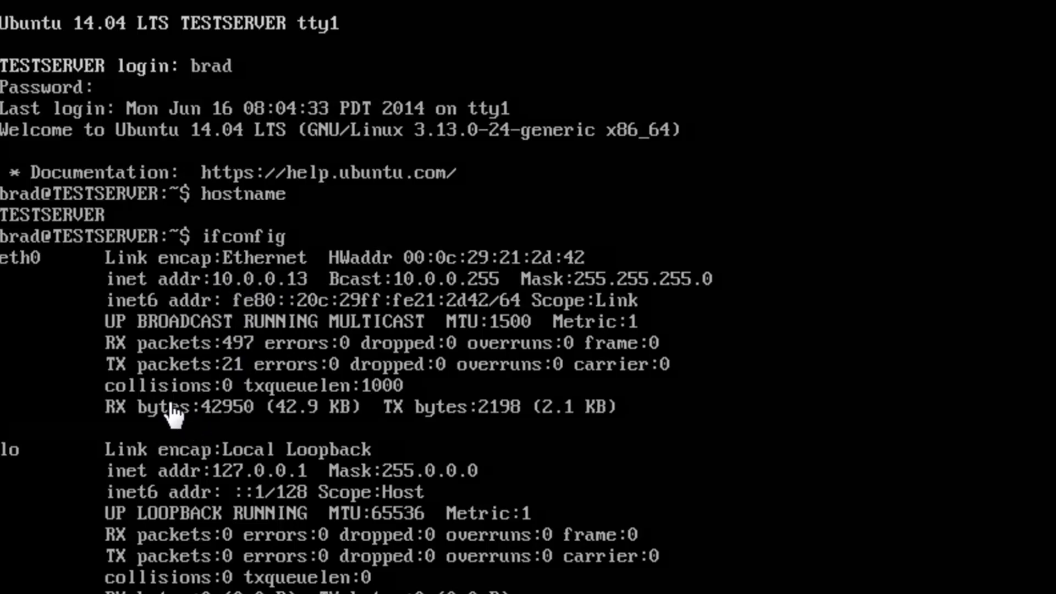
mouse_move(235, 346)
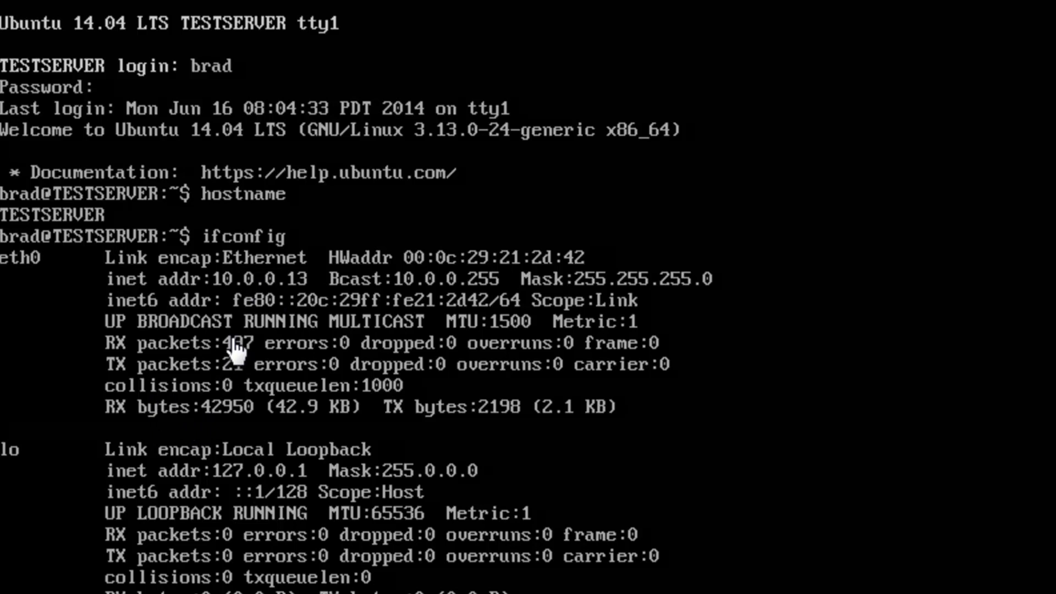
mouse_move(278, 297)
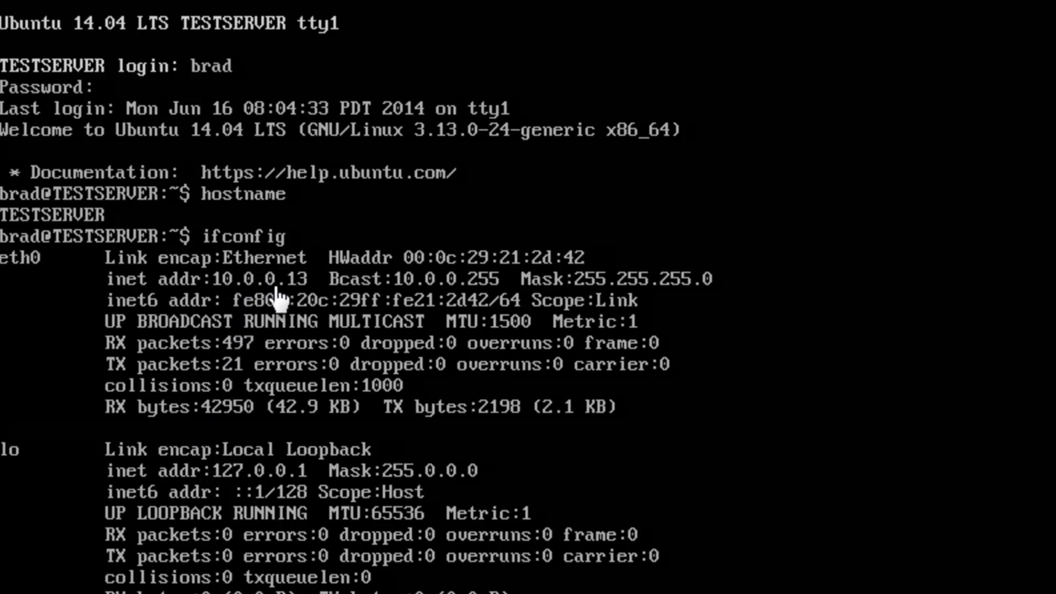
mouse_move(313, 295)
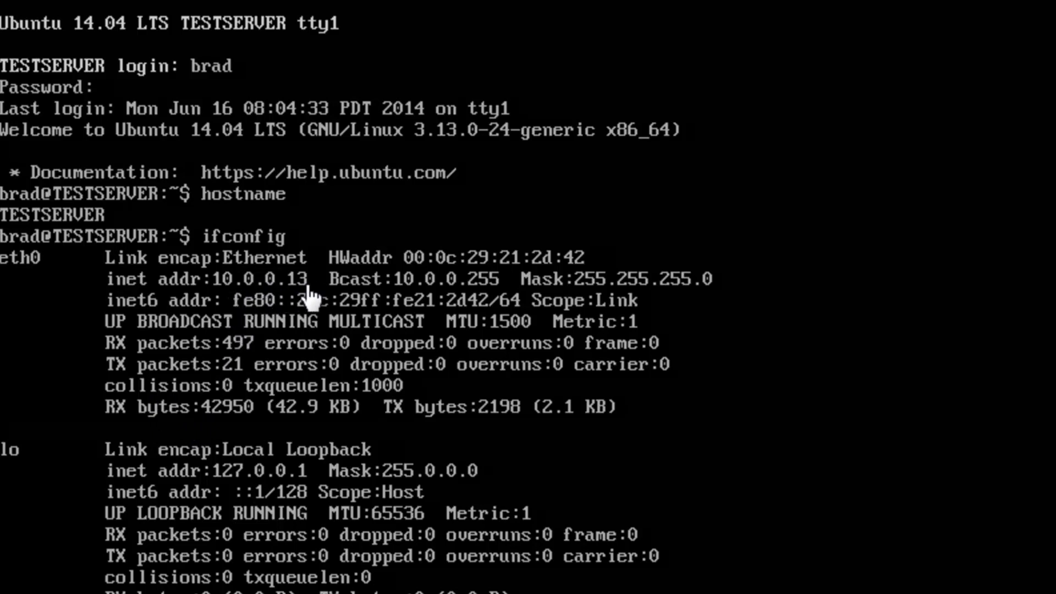
mouse_move(303, 299)
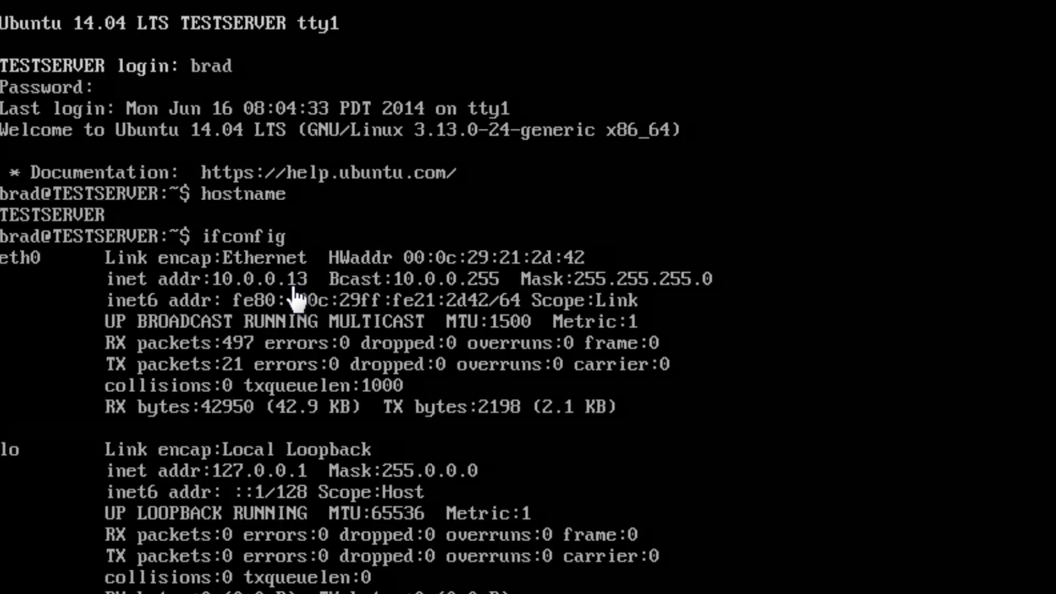
mouse_move(134, 222)
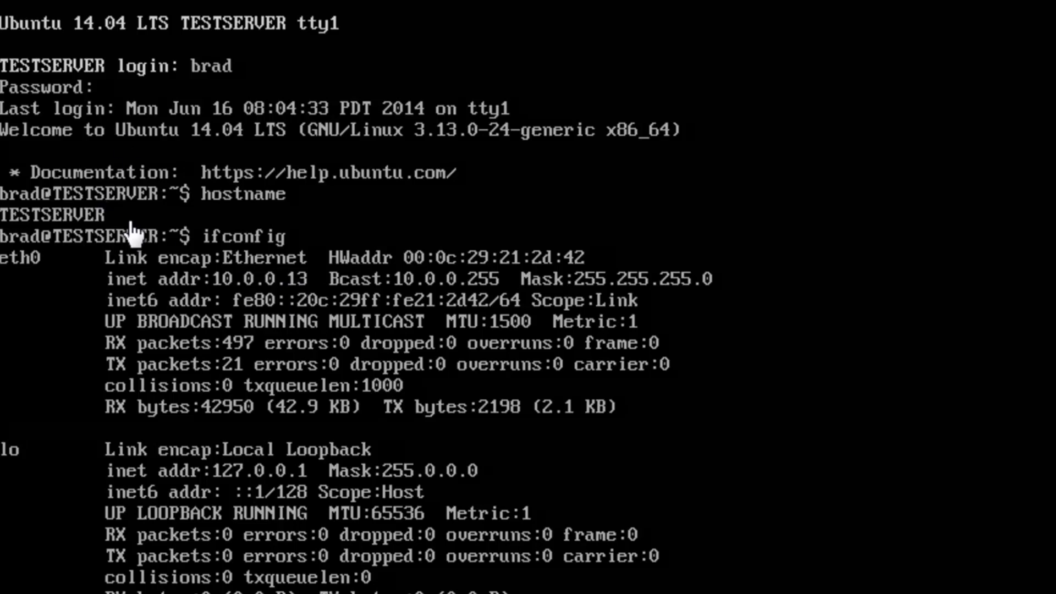
mouse_move(286, 337)
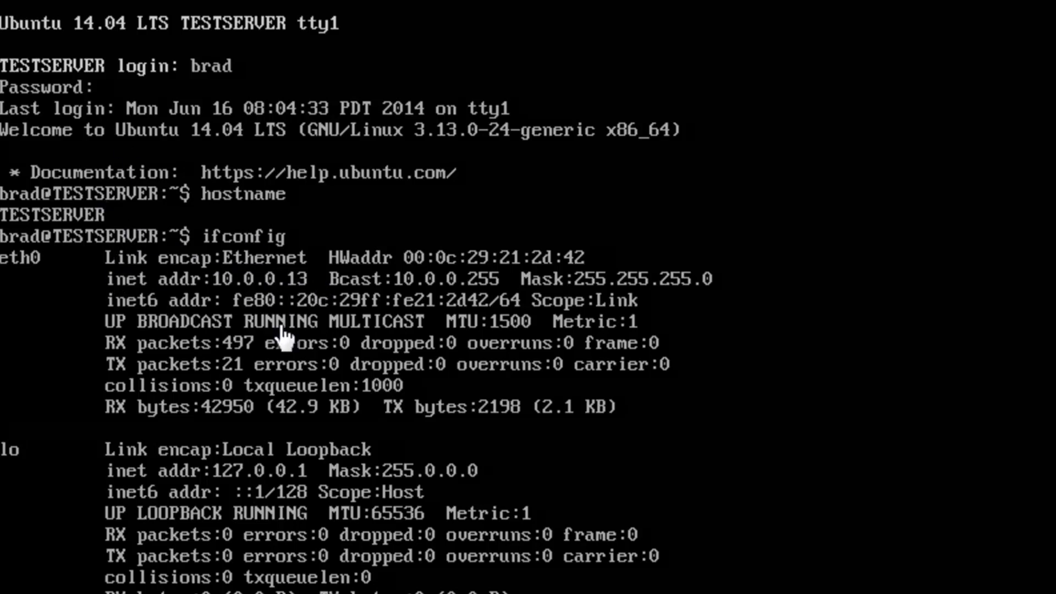
mouse_move(299, 299)
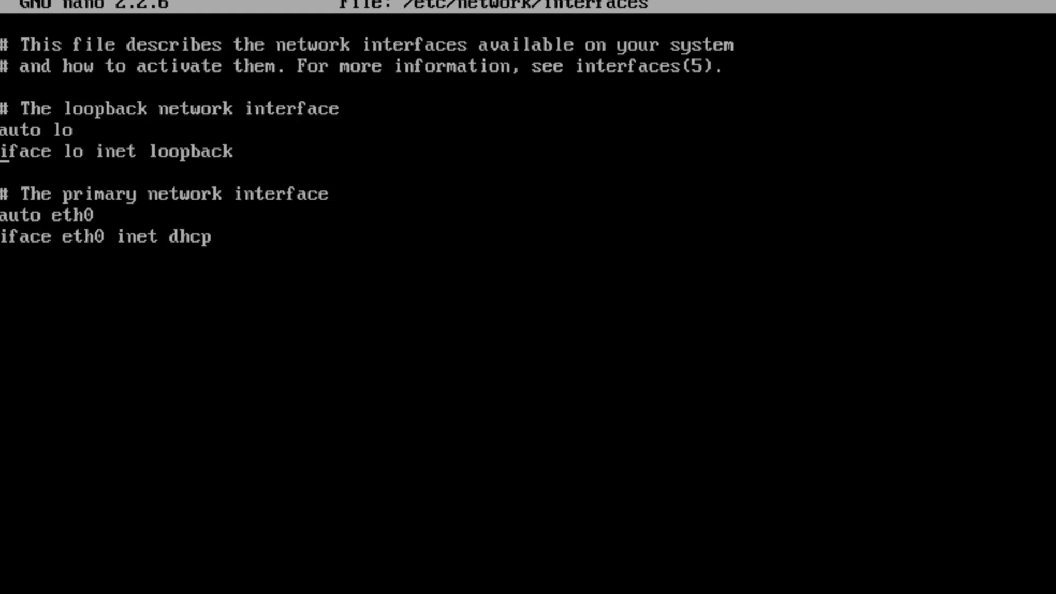
Change the eth0 line's method from dhcp to static
key(Down)
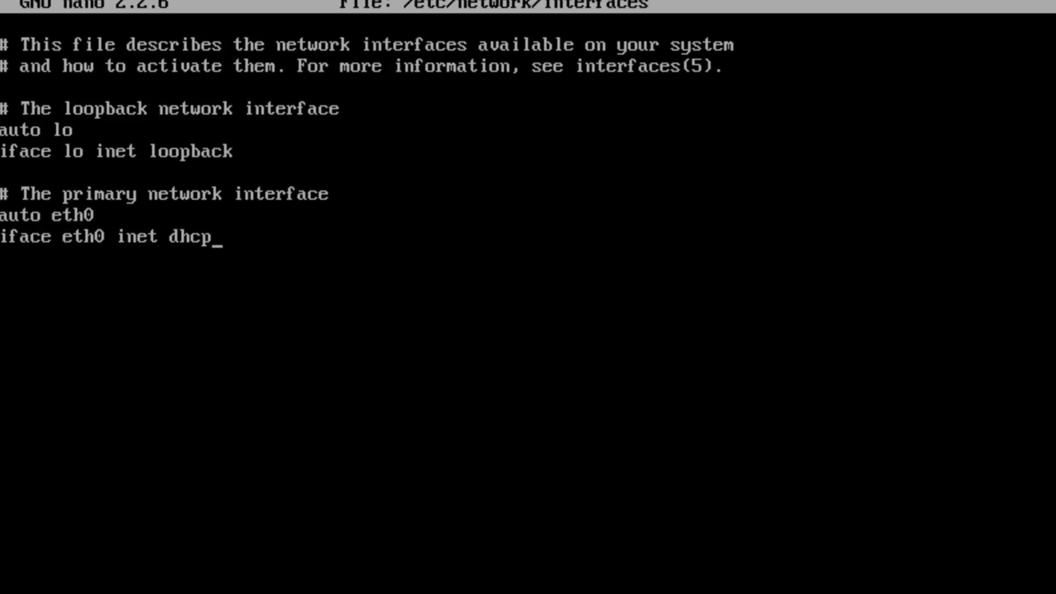
key(BackSpace)
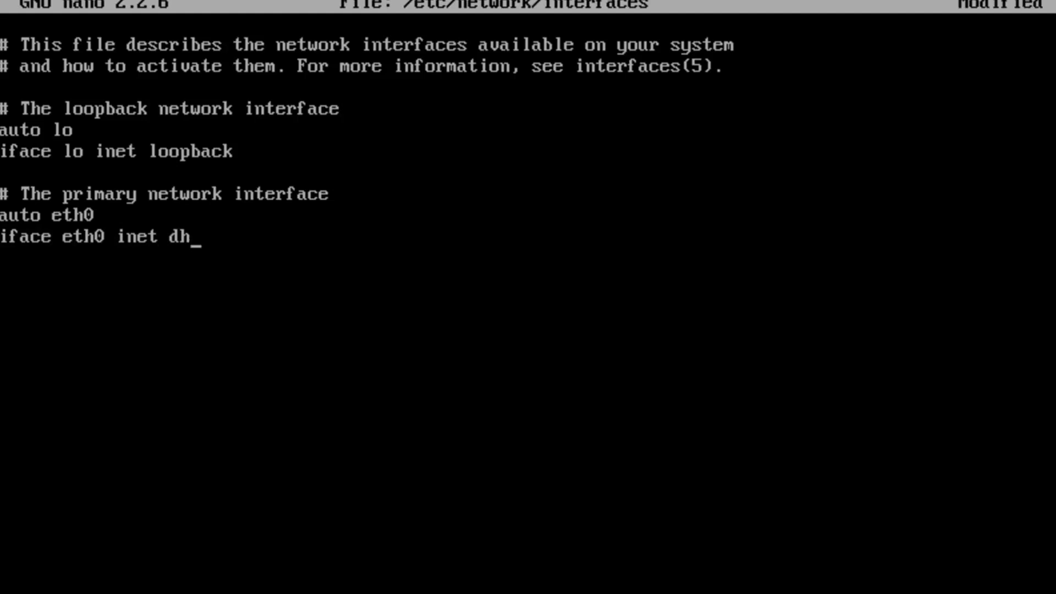
key(BackSpace)
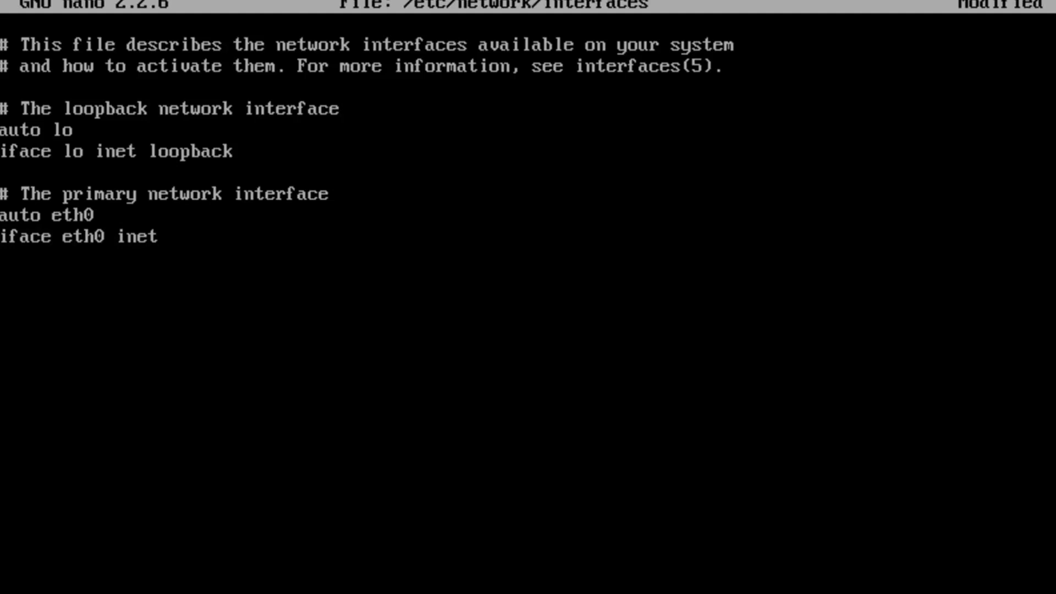
text(static)
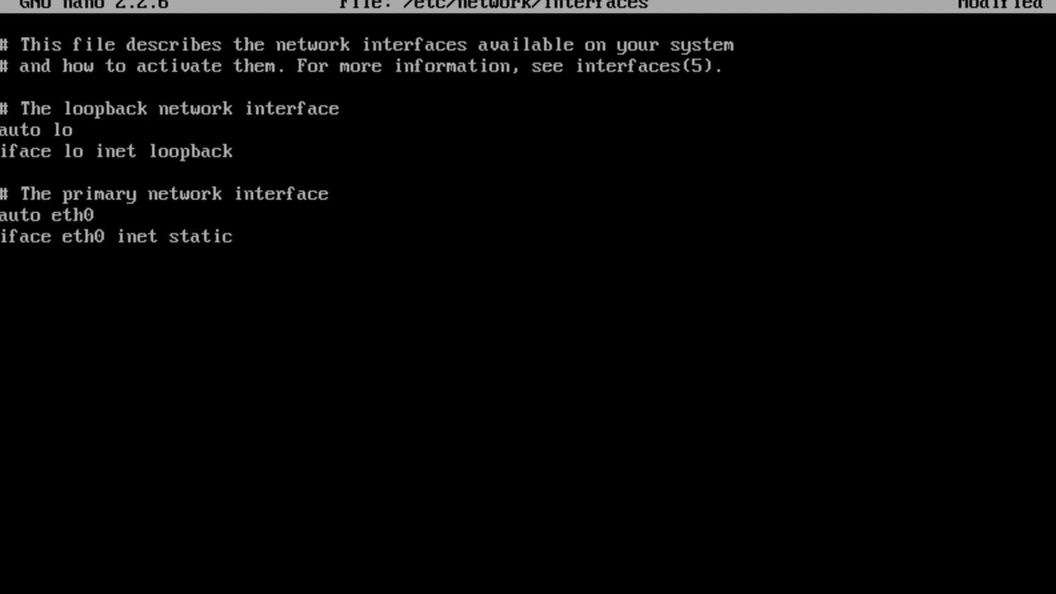
Add address 10.0.0.13 and netmask 255.255.255.0 lines under eth0
text(address)
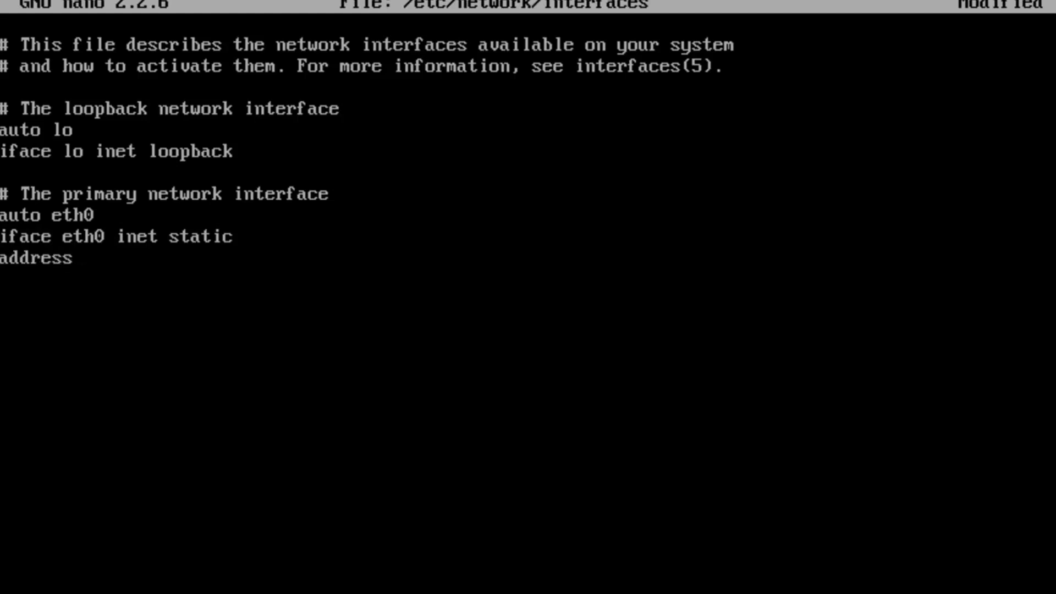
text(10.0.0.)
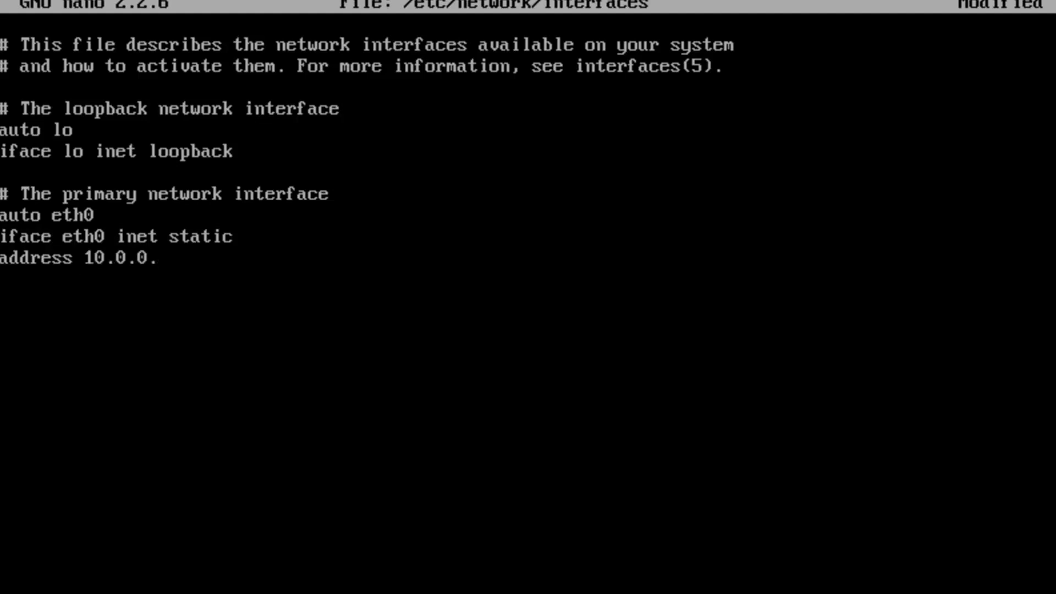
text(13)
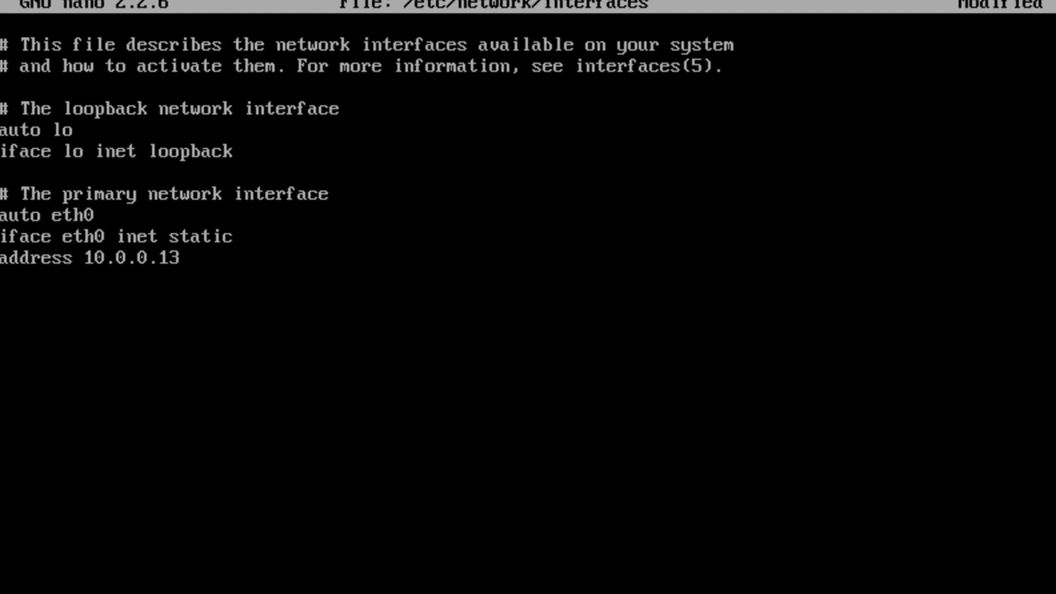
text(netma)
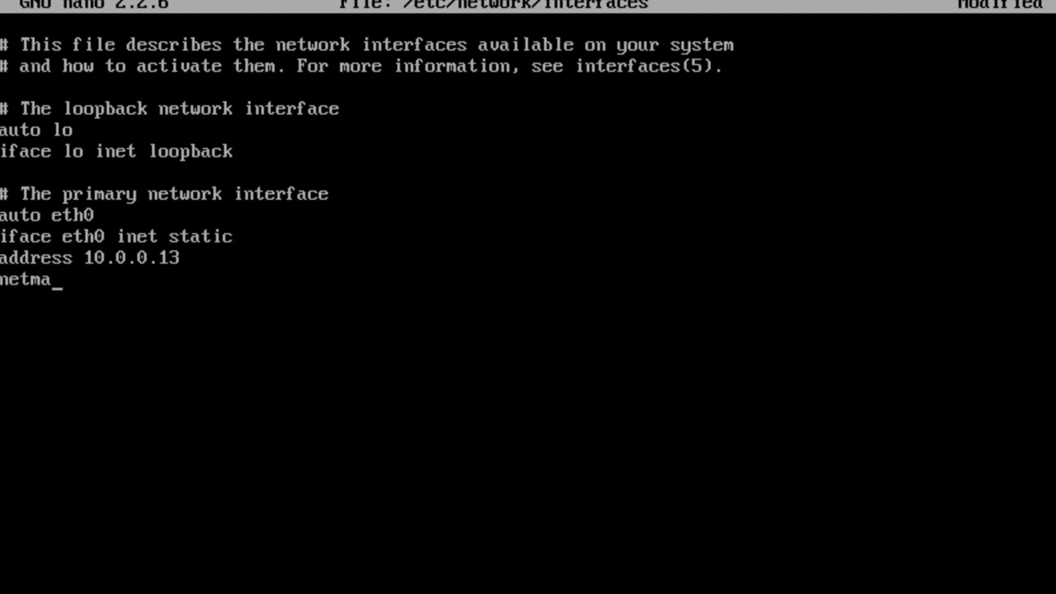
text(sk)
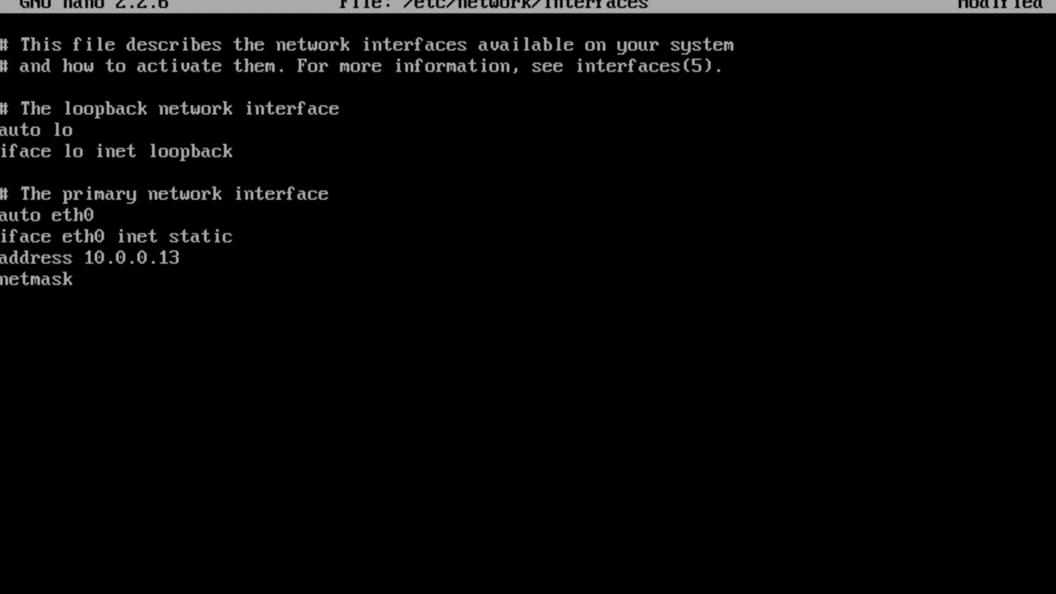
text(255.255.255.)
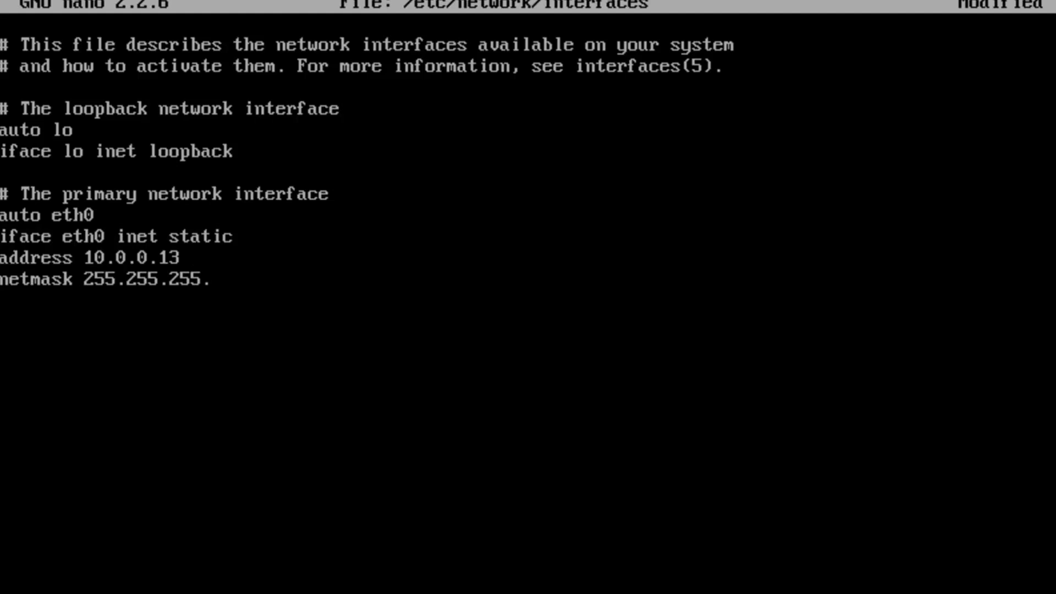
text(0)
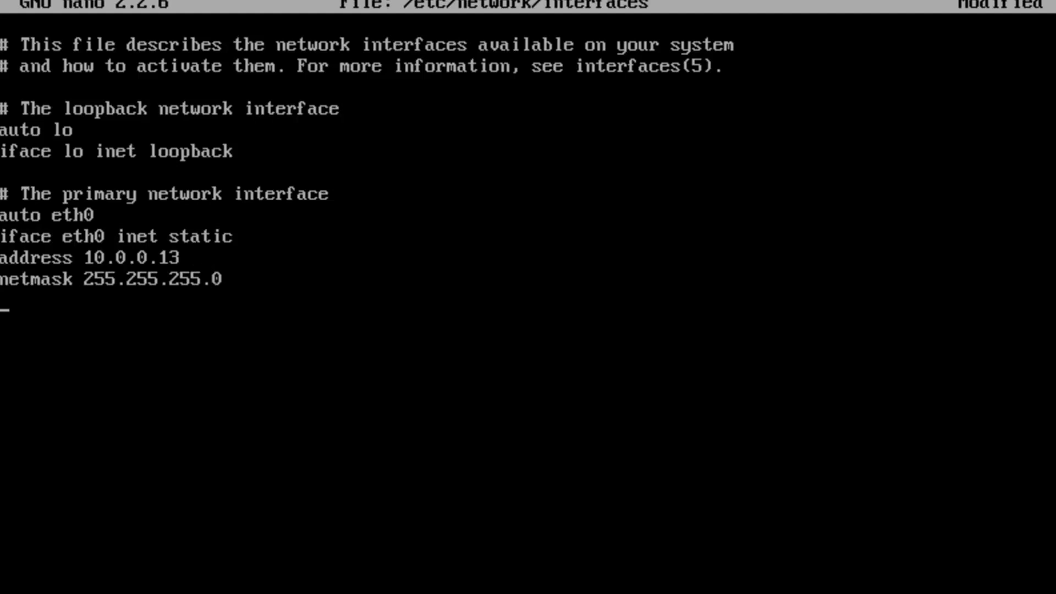
Begin the network line for eth0, typed as far as 10.0
text(netw)
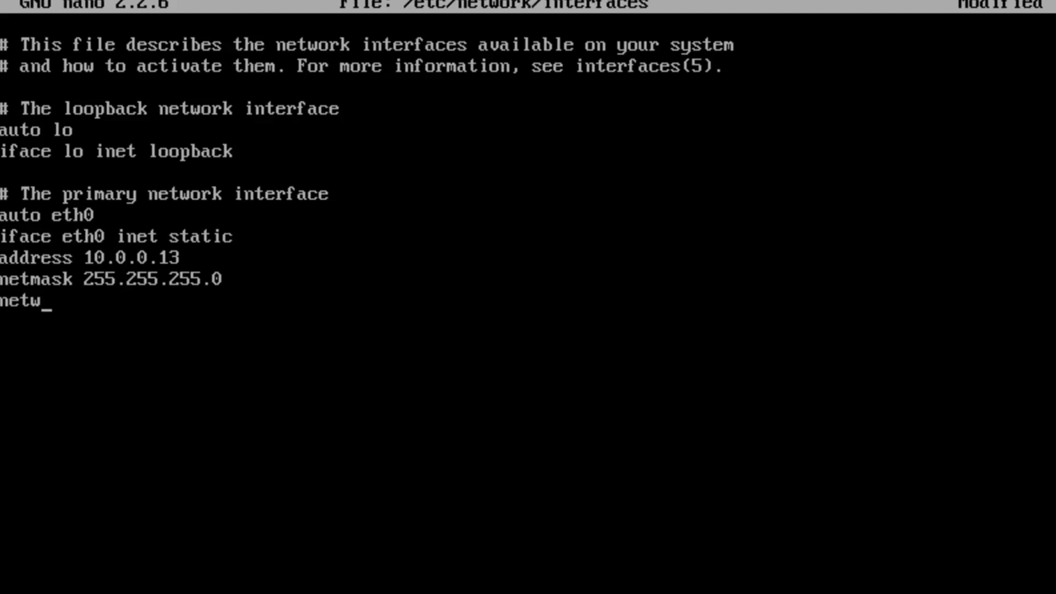
text(ork)
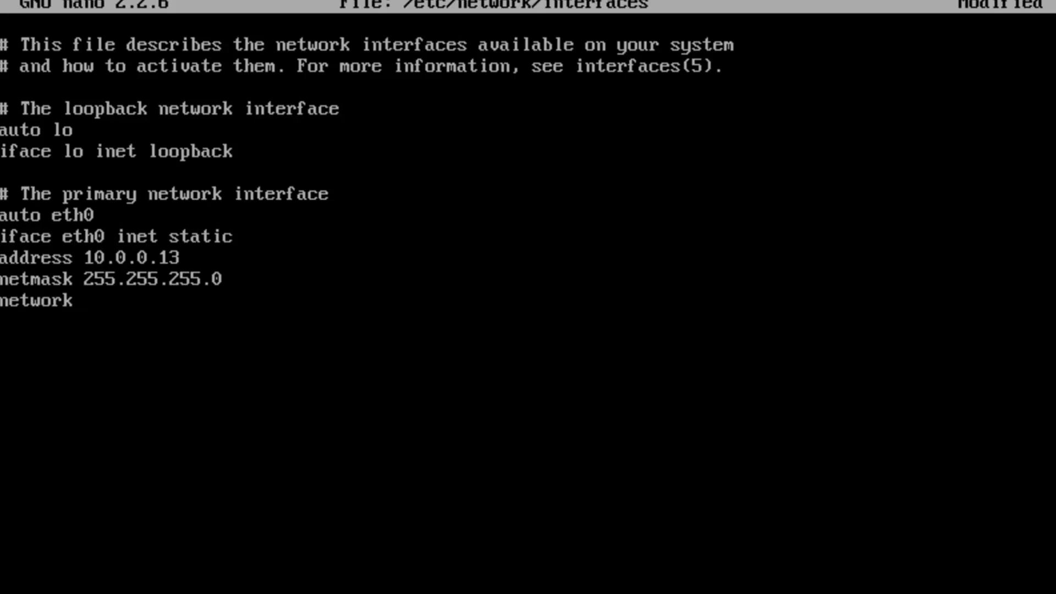
text(10.0.)
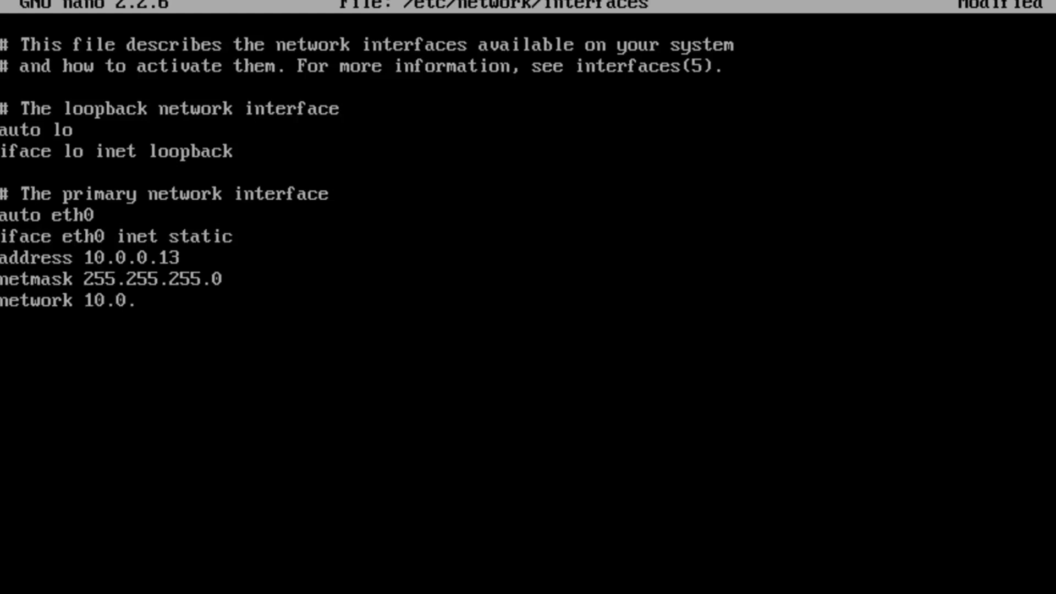
Complete network 10.0.0.0 and add broadcast 10.0.0.255 for eth0
text(0.0)
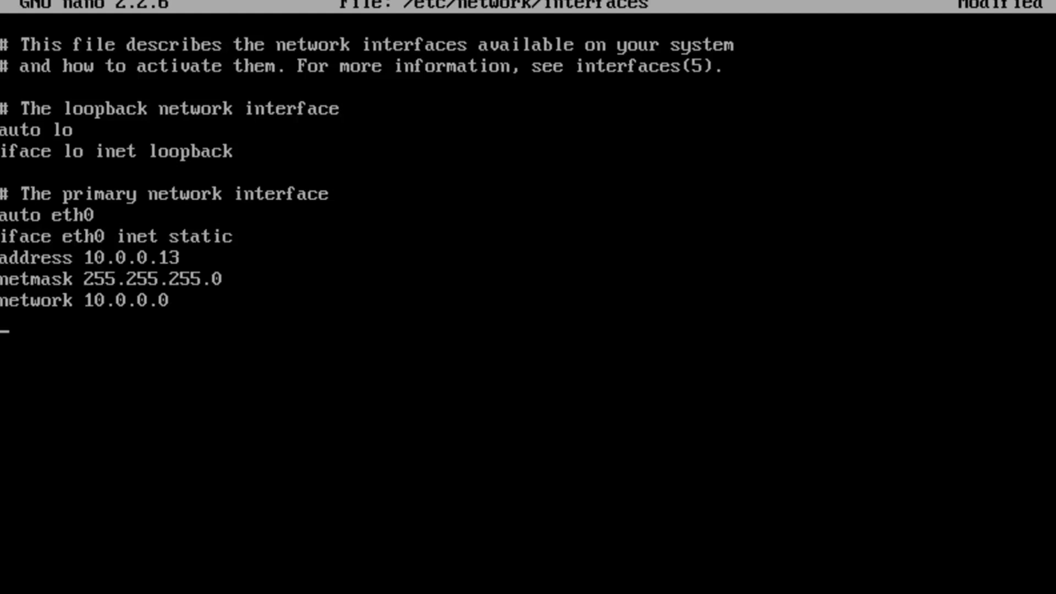
text(broadca)
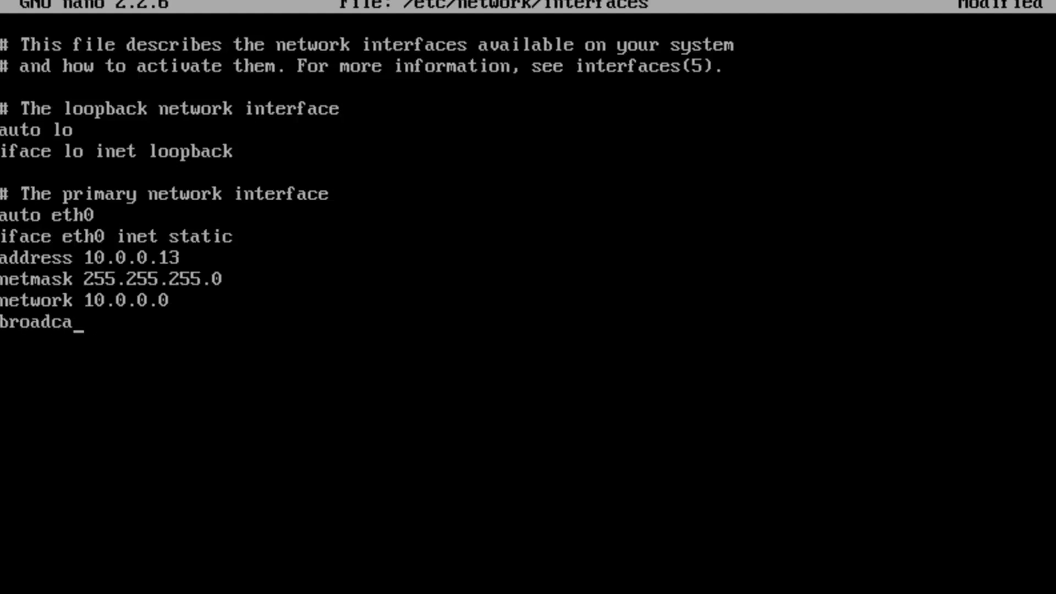
text(st)
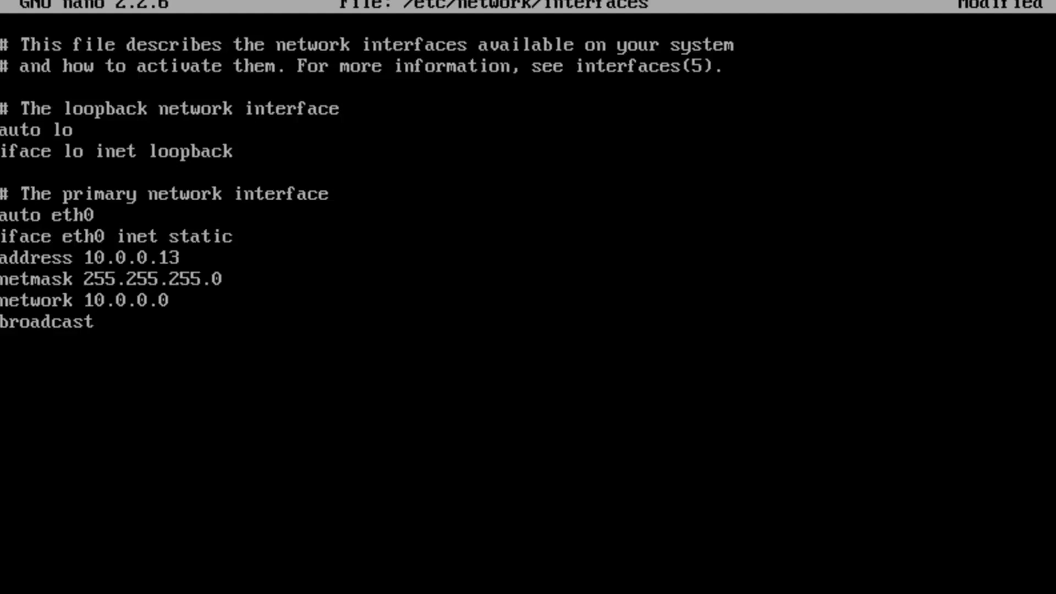
text(10.0.0)
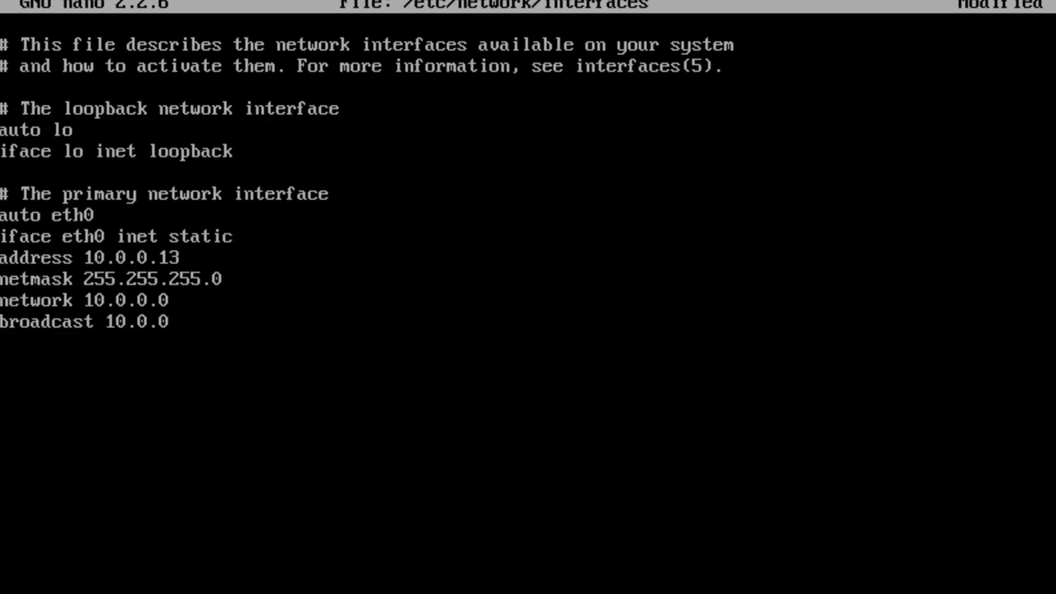
text(2)
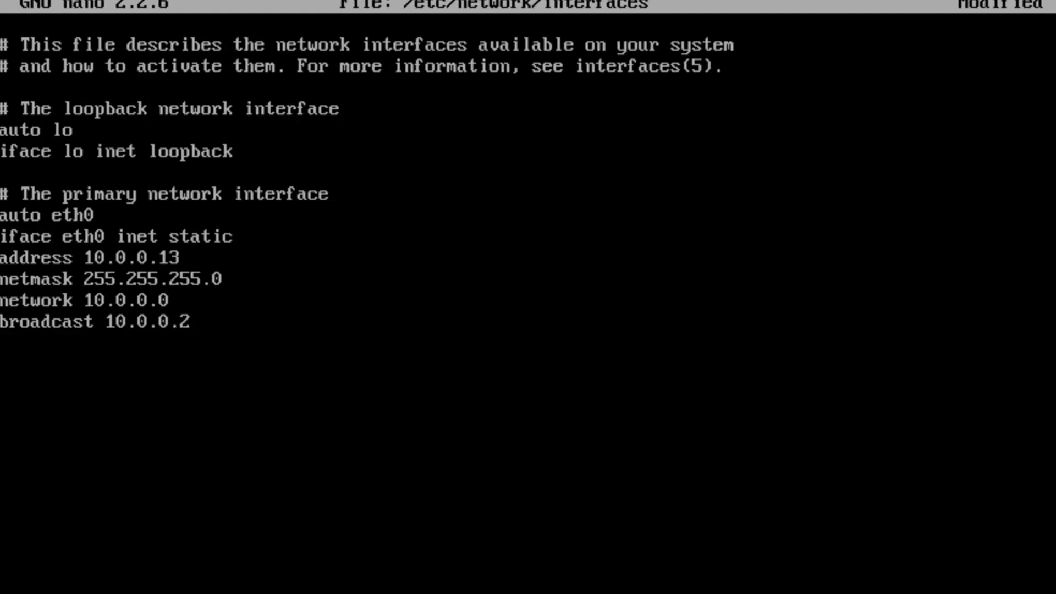
text(55)
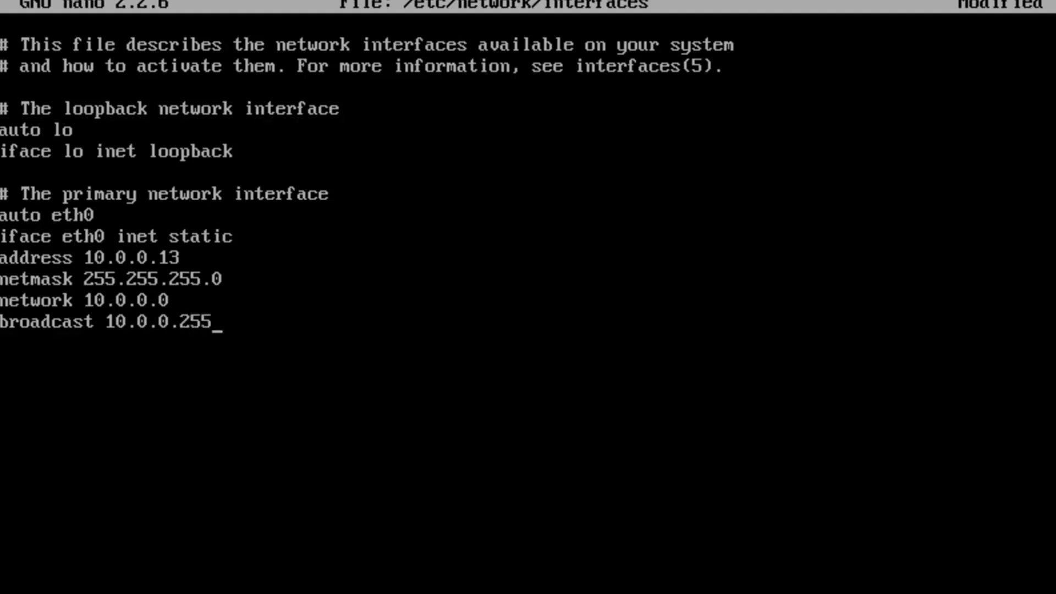
Add gateway 10.0.0.1 and dns-nameservers 8.8.8.8 lines for eth0
text(gat)
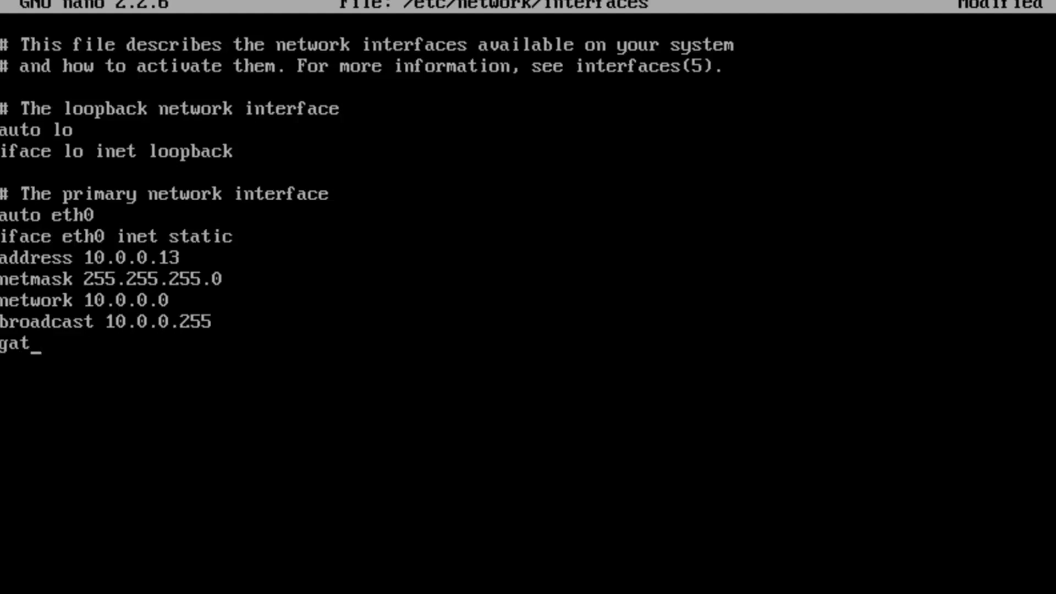
text(eway)
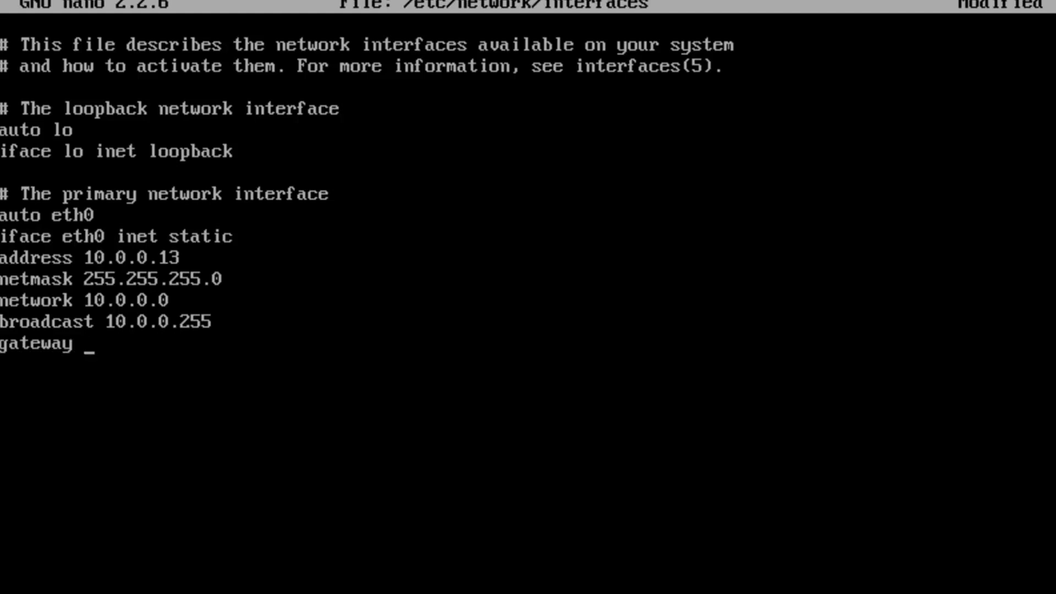
text(10.0.0.)
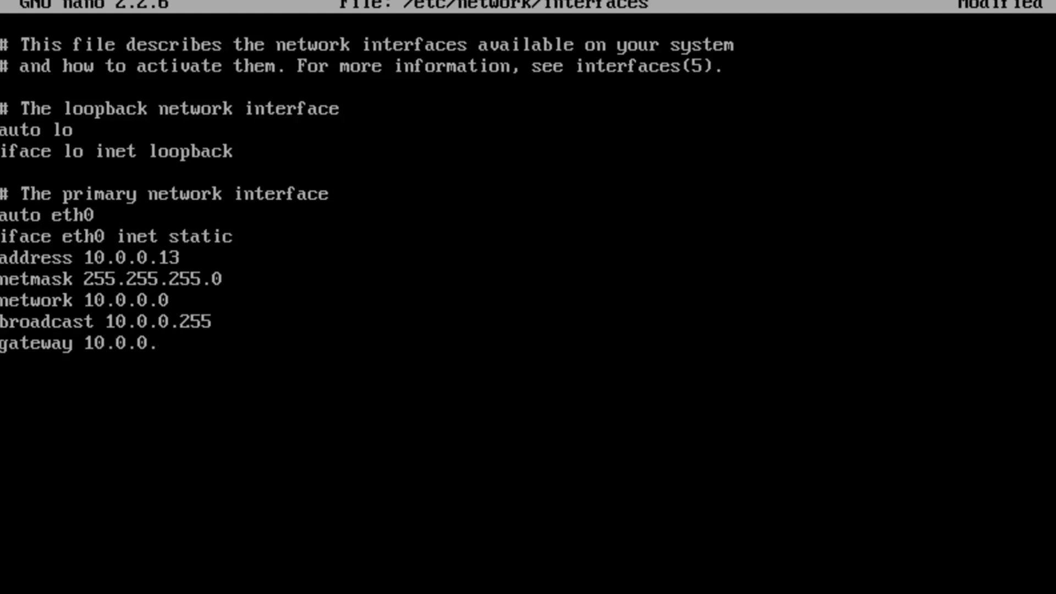
text(1)
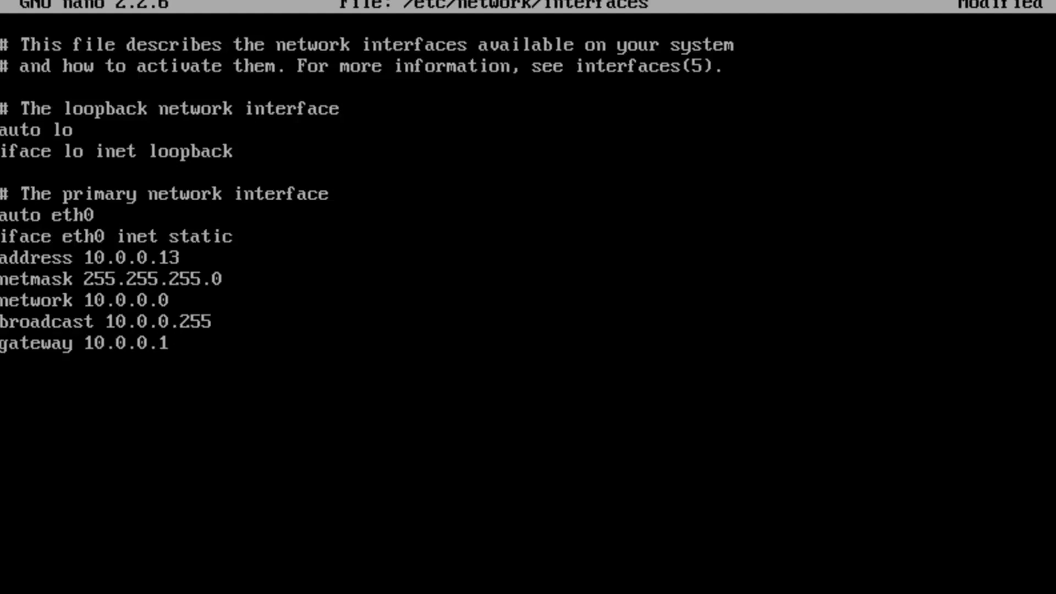
text(dns)
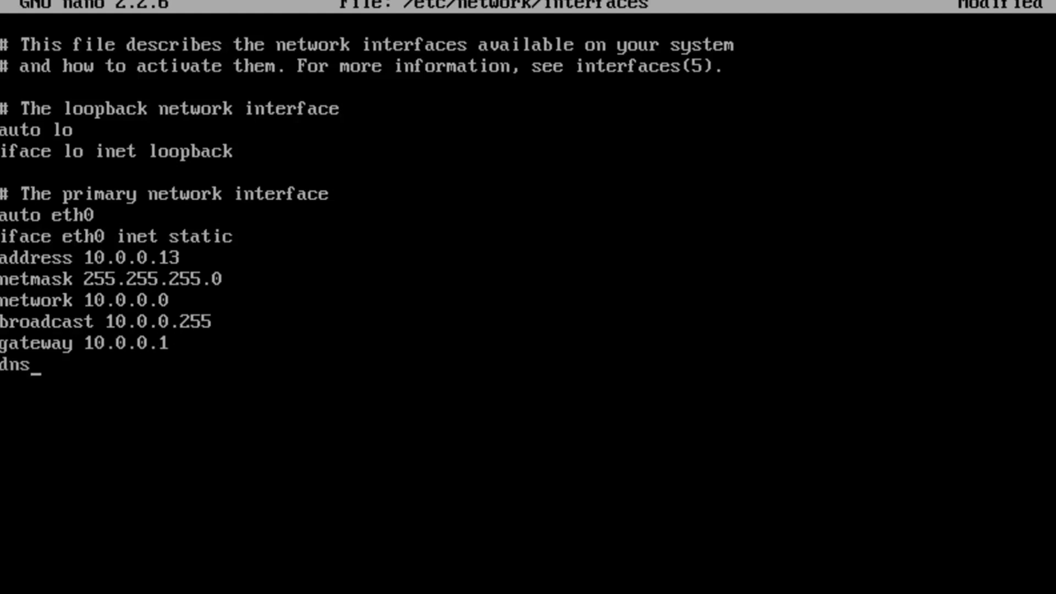
text(-nameserv)
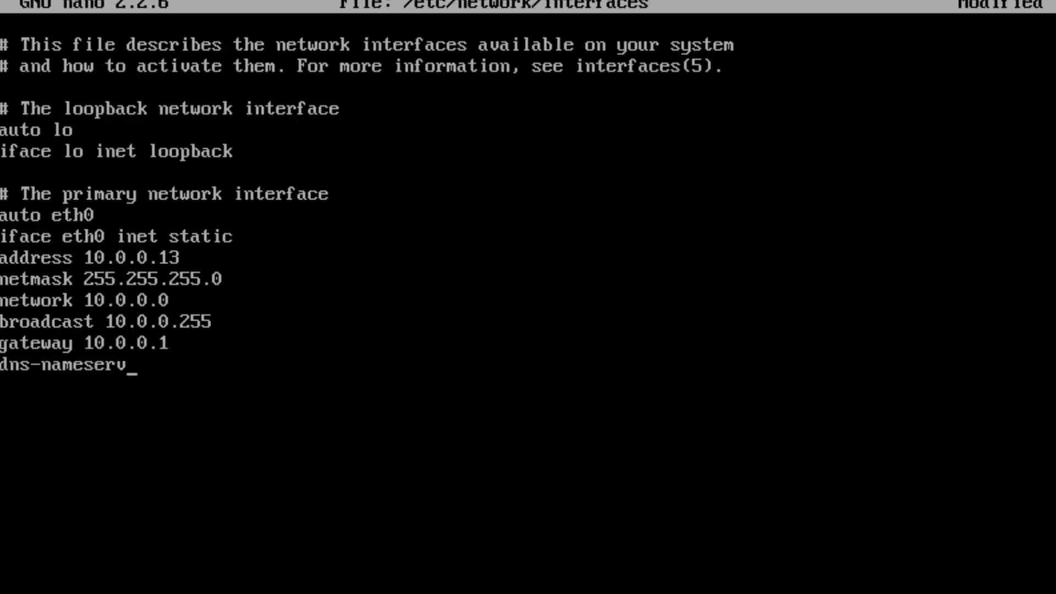
text(ers)
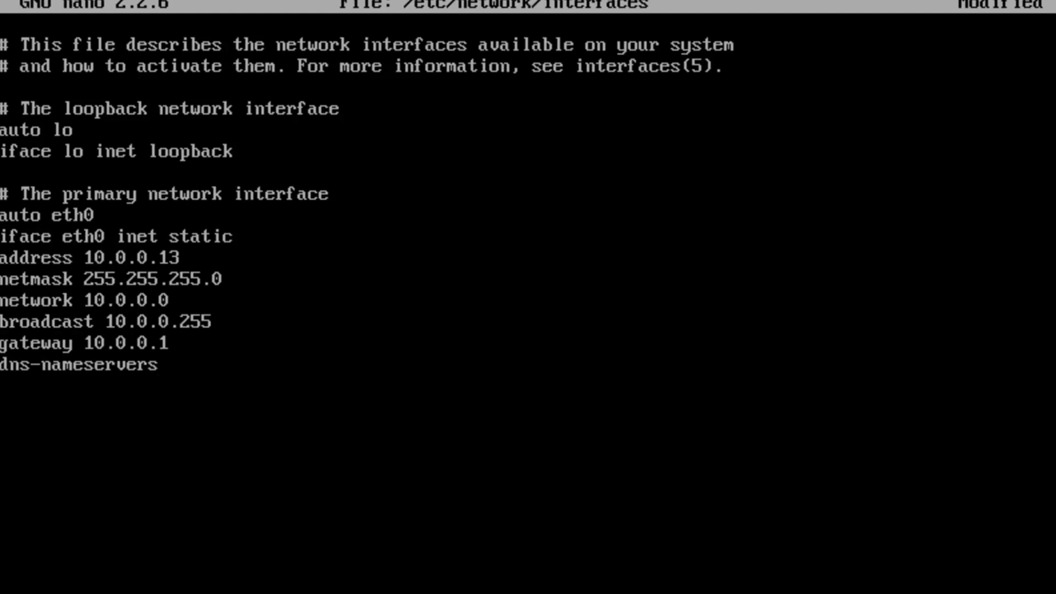
text(8.8.)
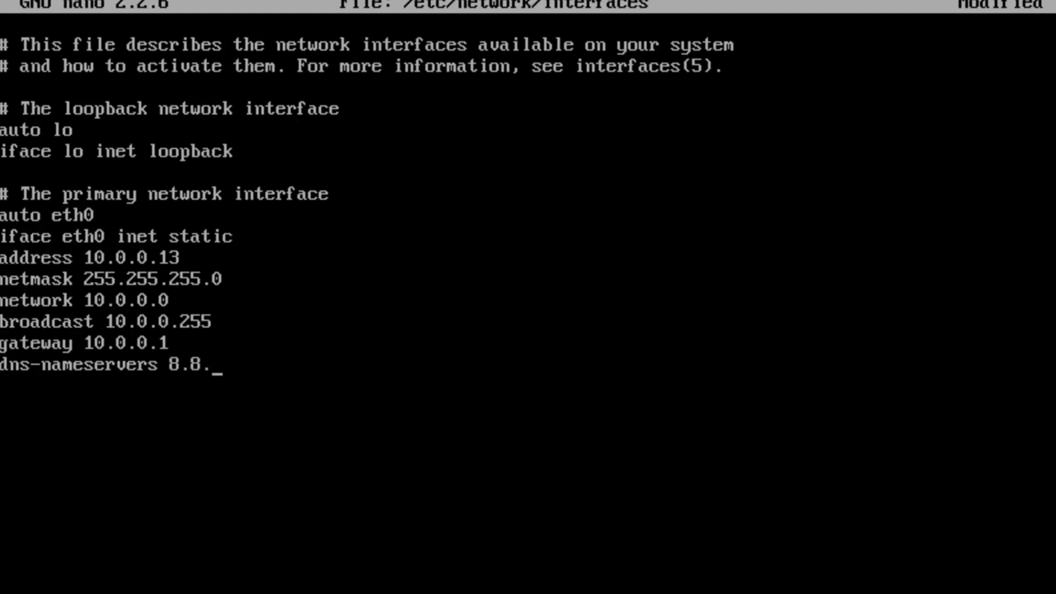
text(8.8)
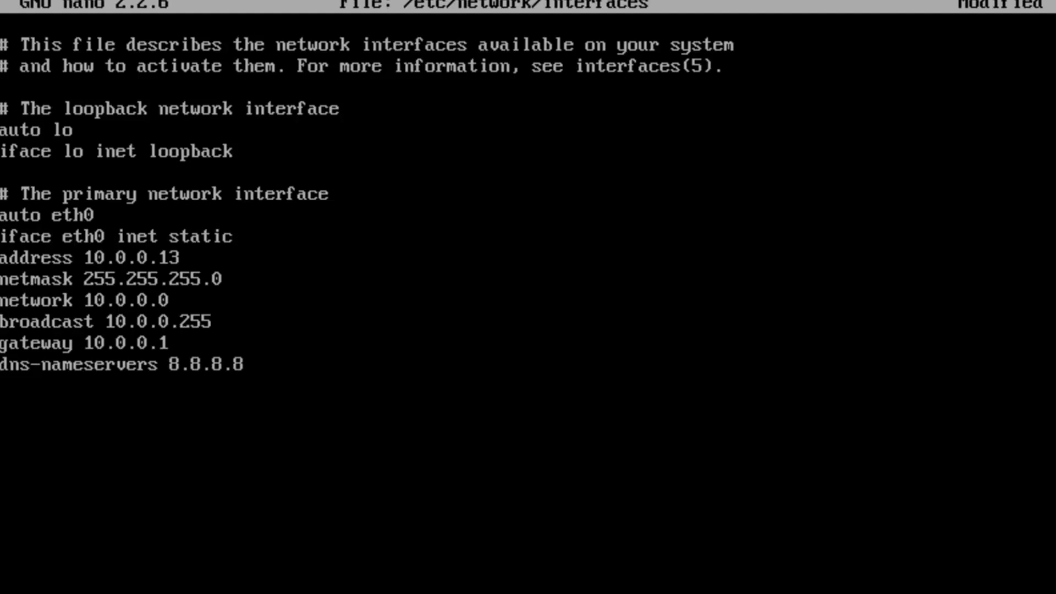
Append 8.8.4.4 as a second nameserver and write the interfaces file
text(8.8.4.4)
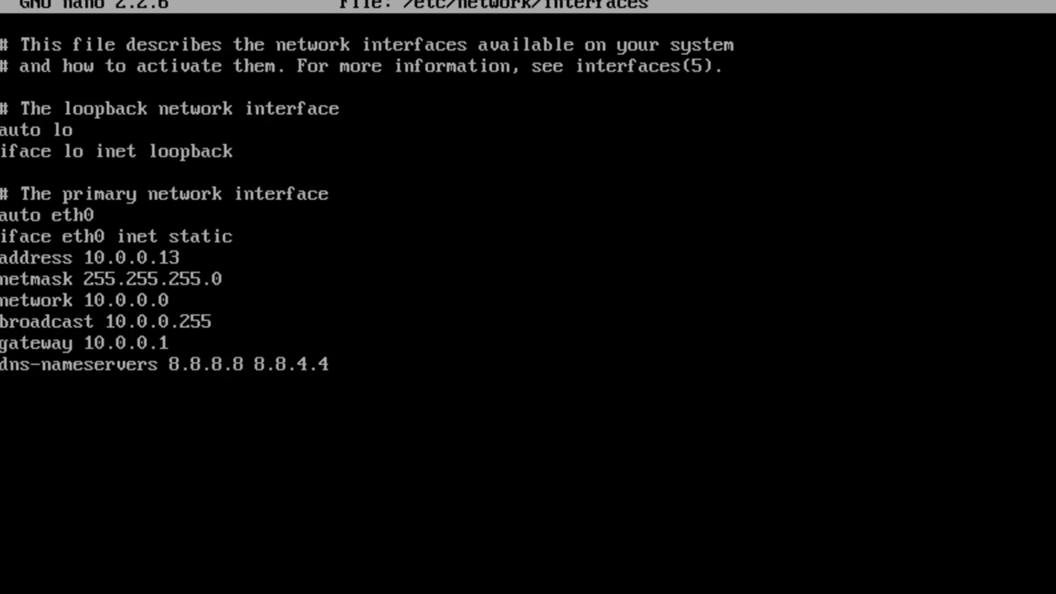
scroll(down, 3)
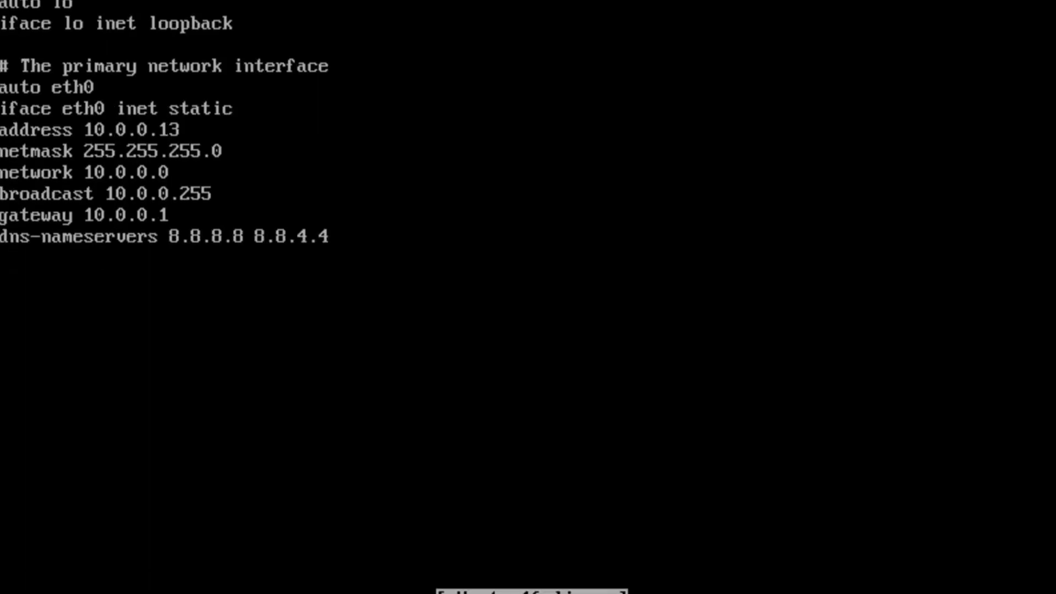